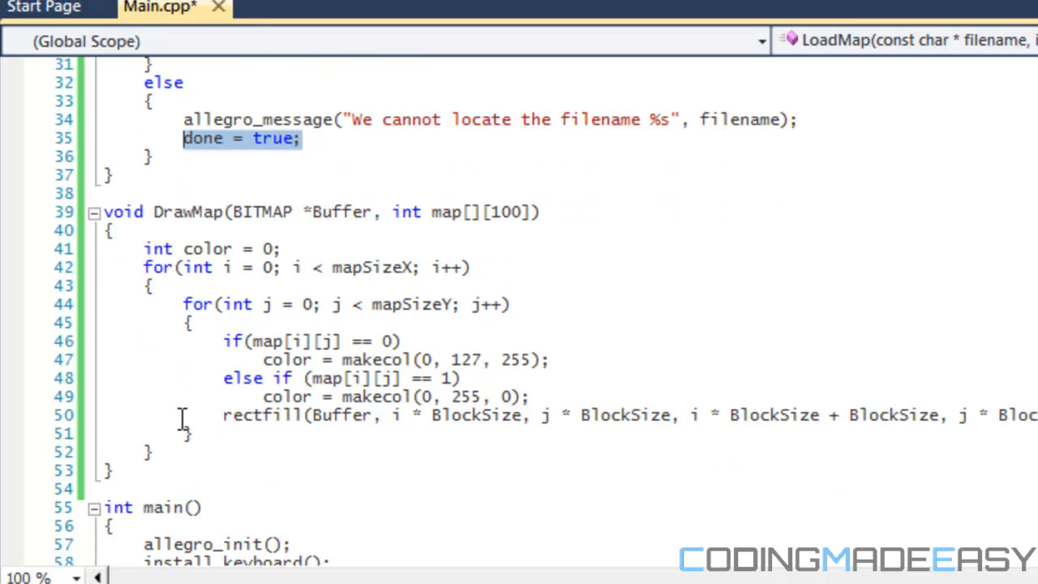
Switch to the Map1.txt tab in Notepad++ to review the 10 10 grid of 0s and 1s
click(185, 415)
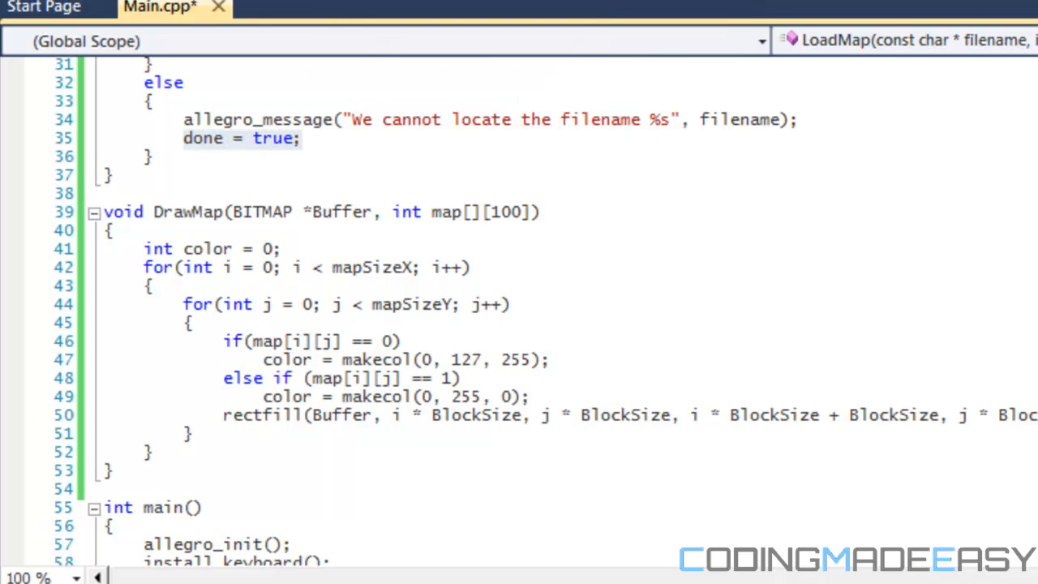
triple_click(240, 138)
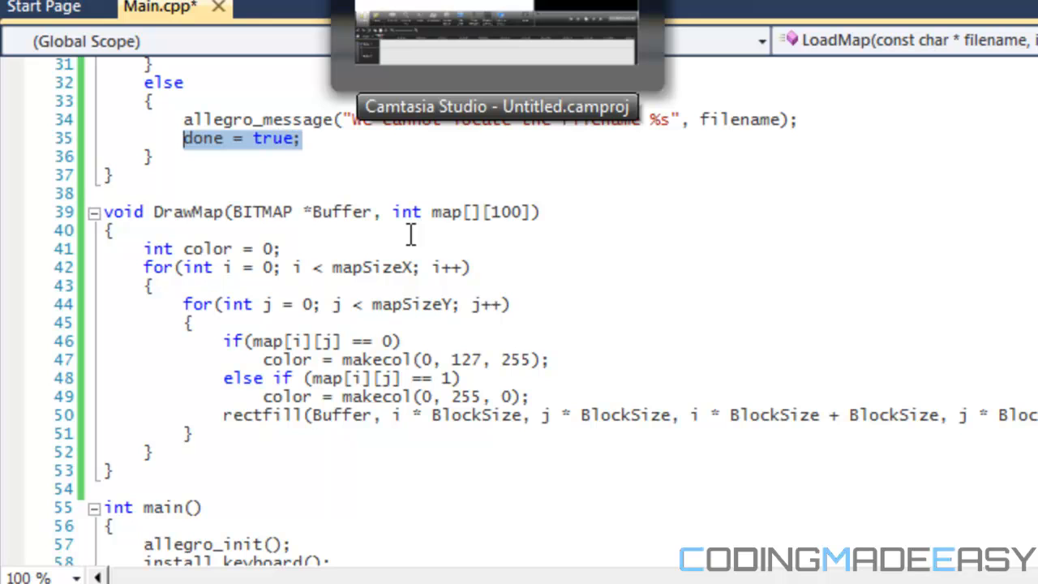
mouse_move(522, 211)
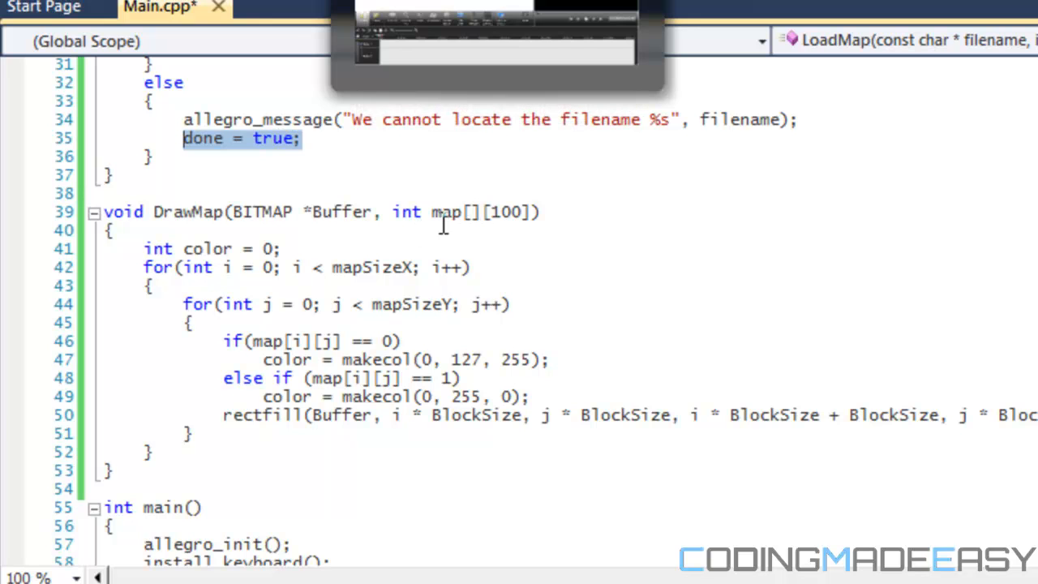
mouse_move(311, 259)
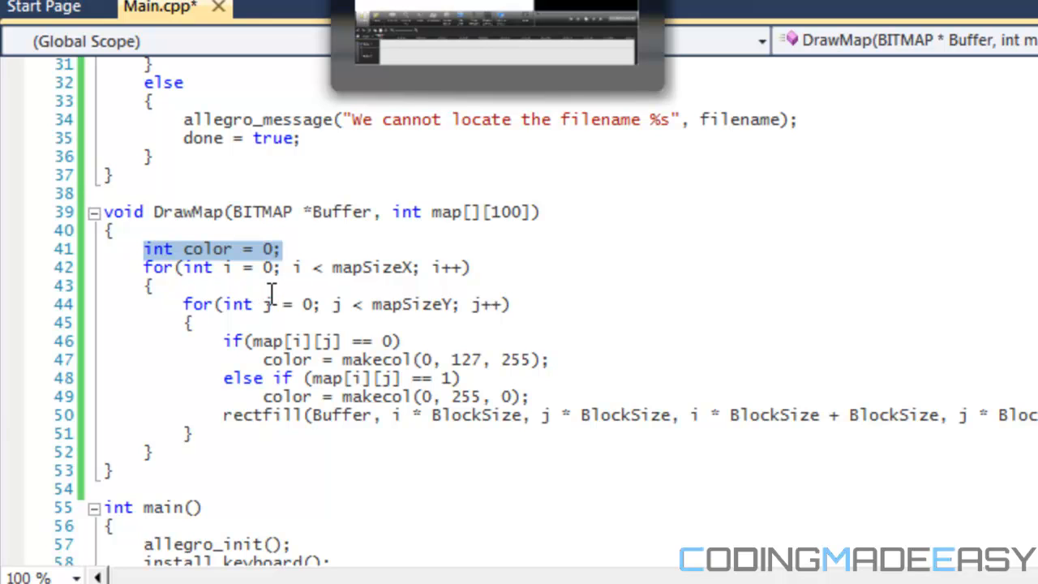
mouse_move(357, 378)
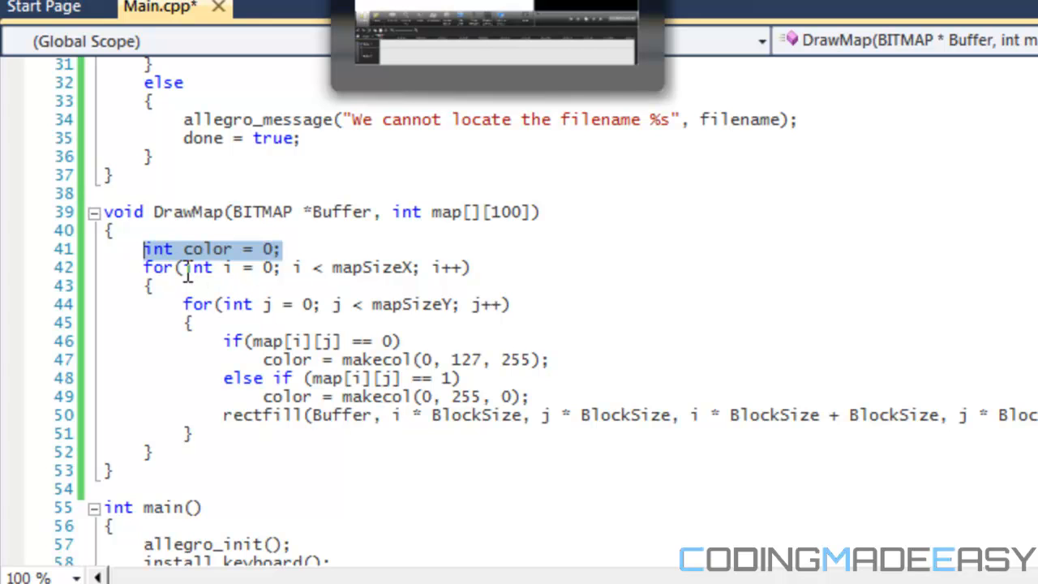
mouse_move(180, 349)
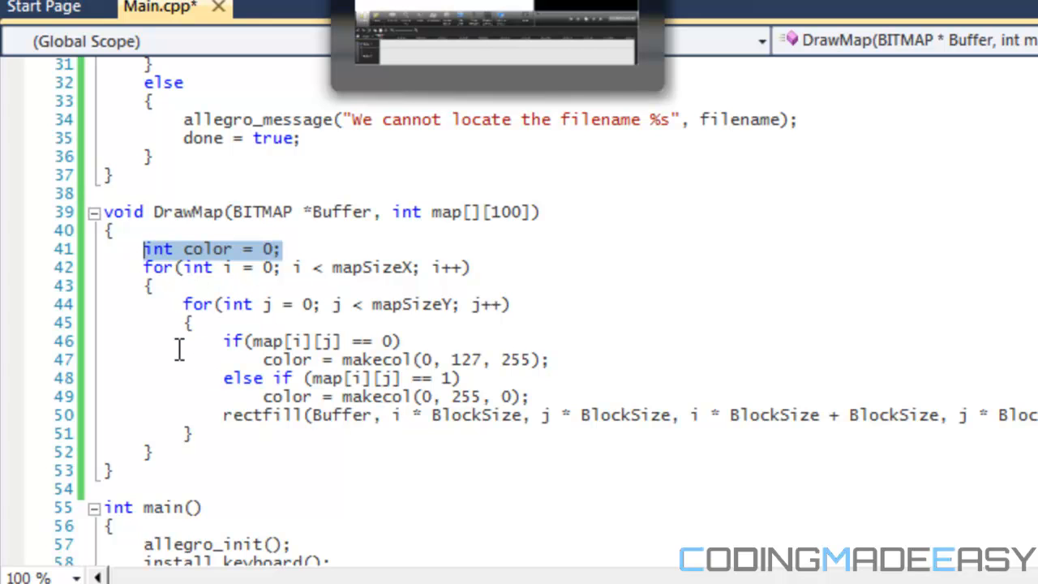
mouse_move(214, 315)
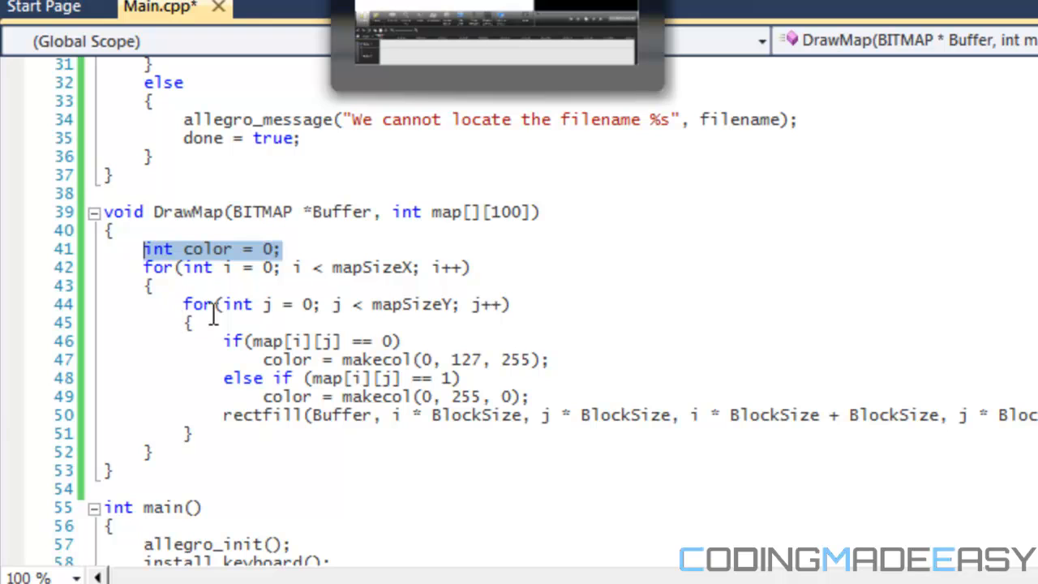
mouse_move(180, 294)
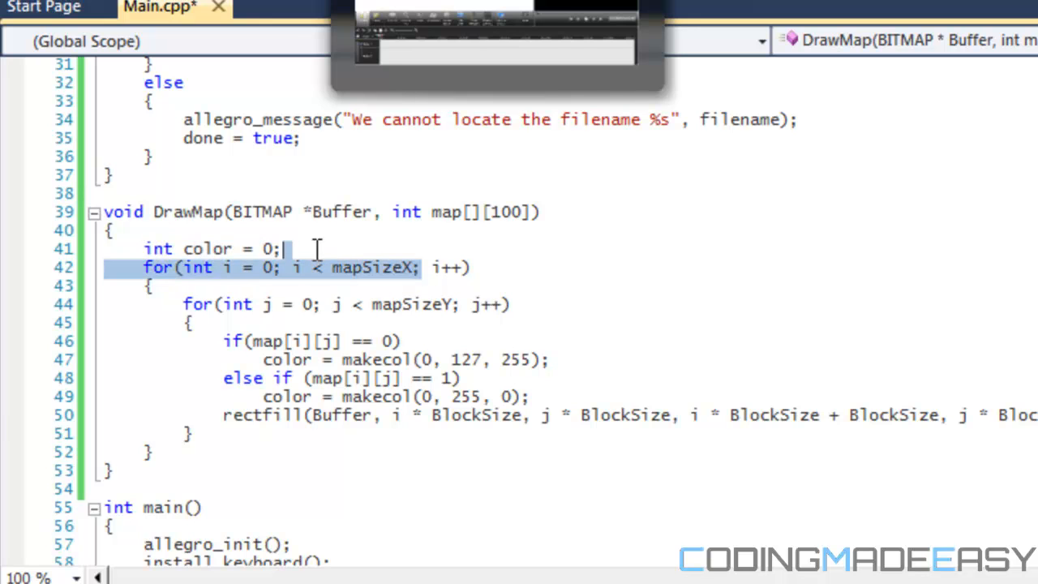
mouse_move(461, 315)
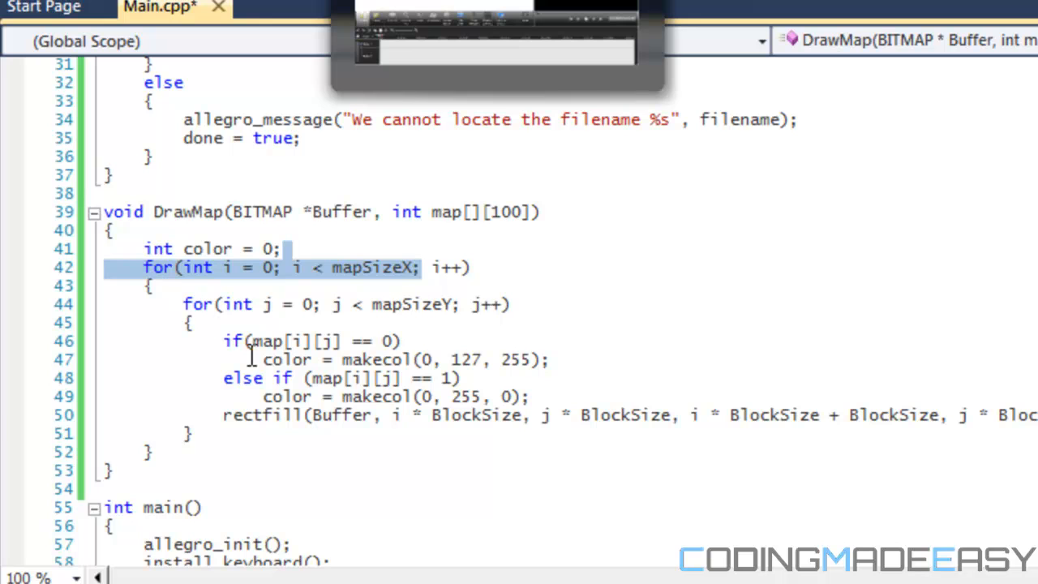
mouse_move(276, 340)
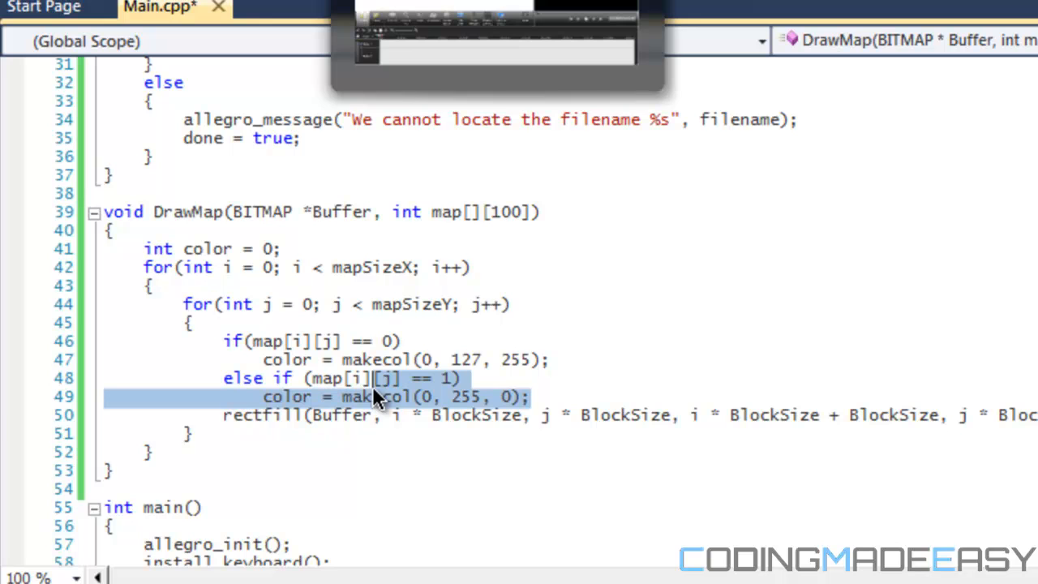
mouse_move(260, 416)
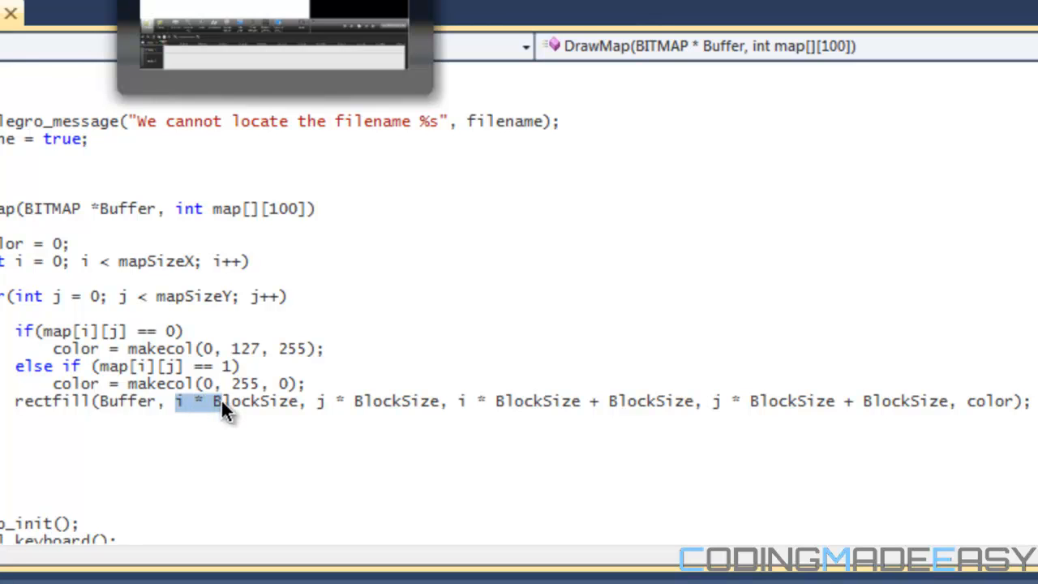
mouse_move(350, 416)
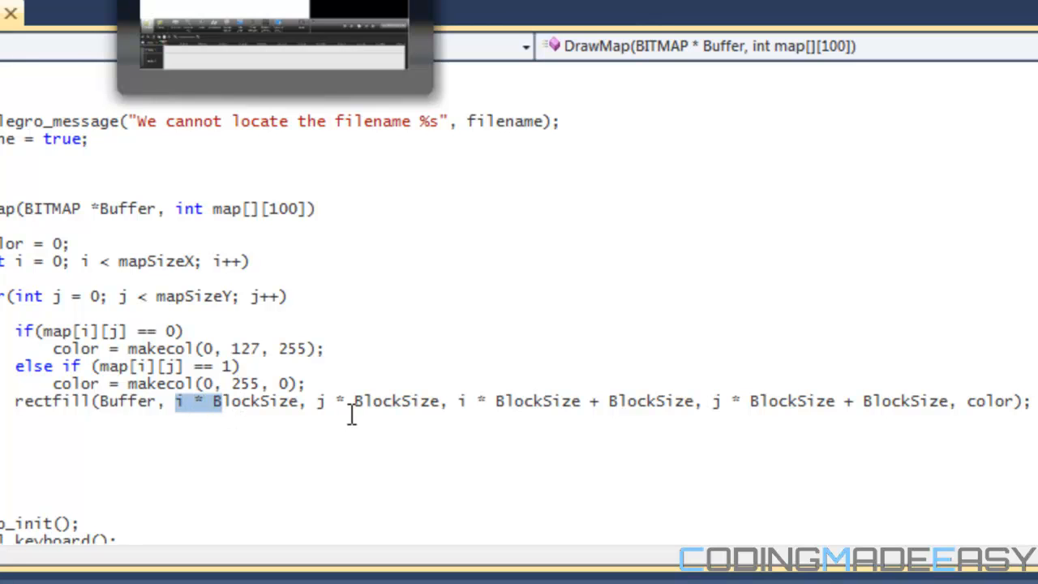
mouse_move(335, 412)
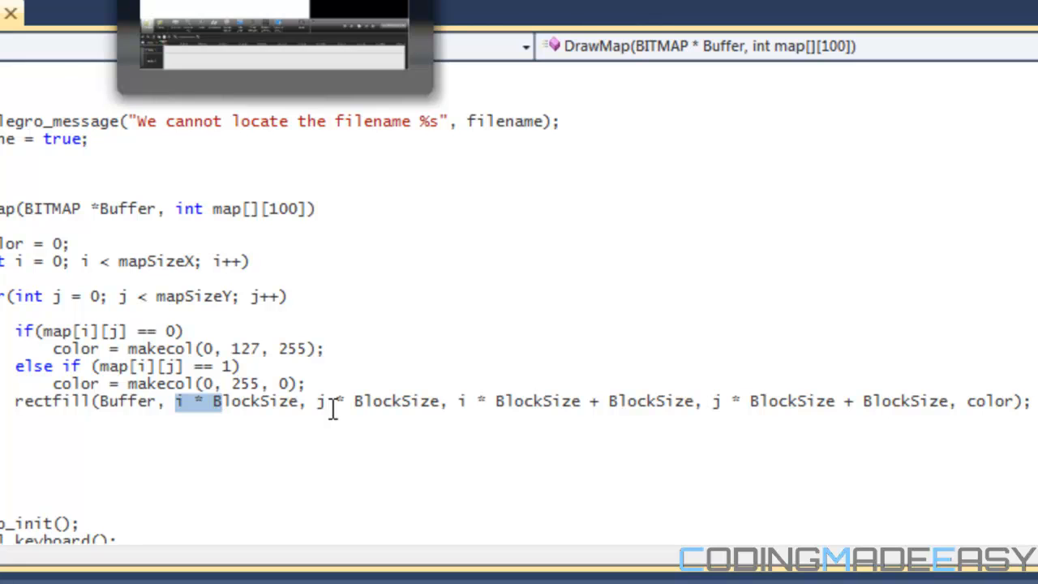
mouse_move(513, 409)
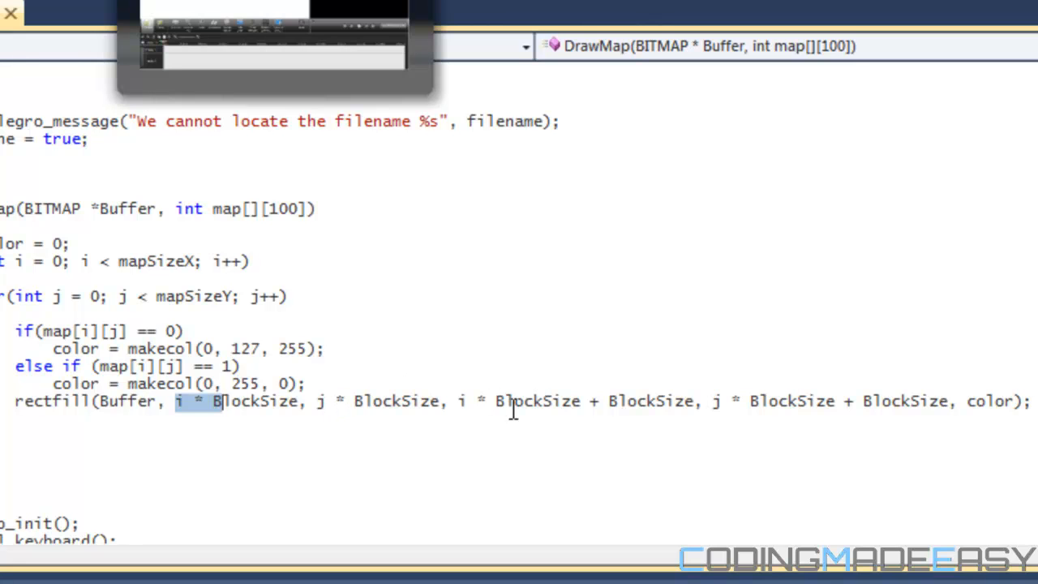
mouse_move(519, 400)
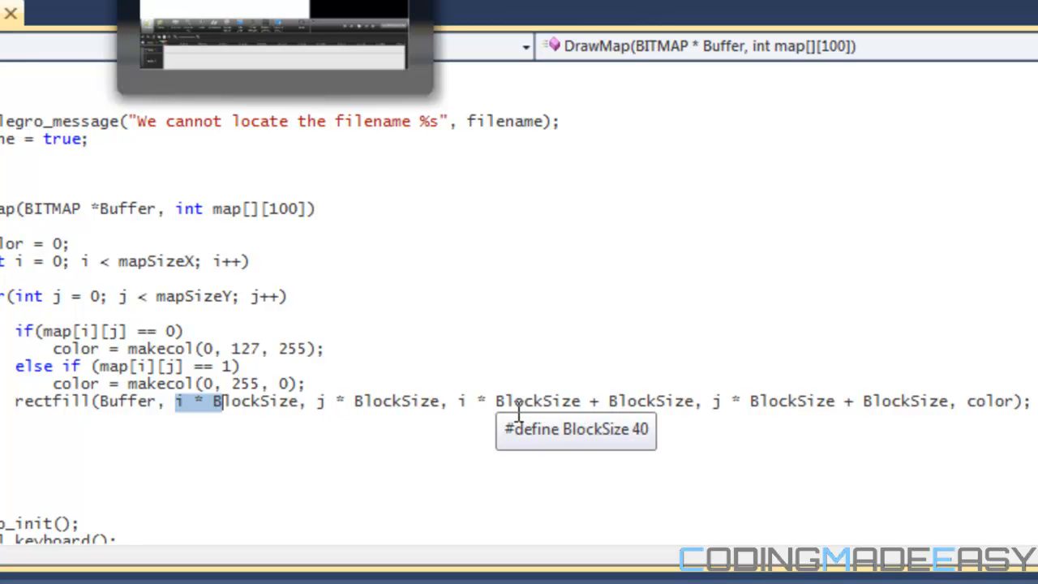
mouse_move(704, 412)
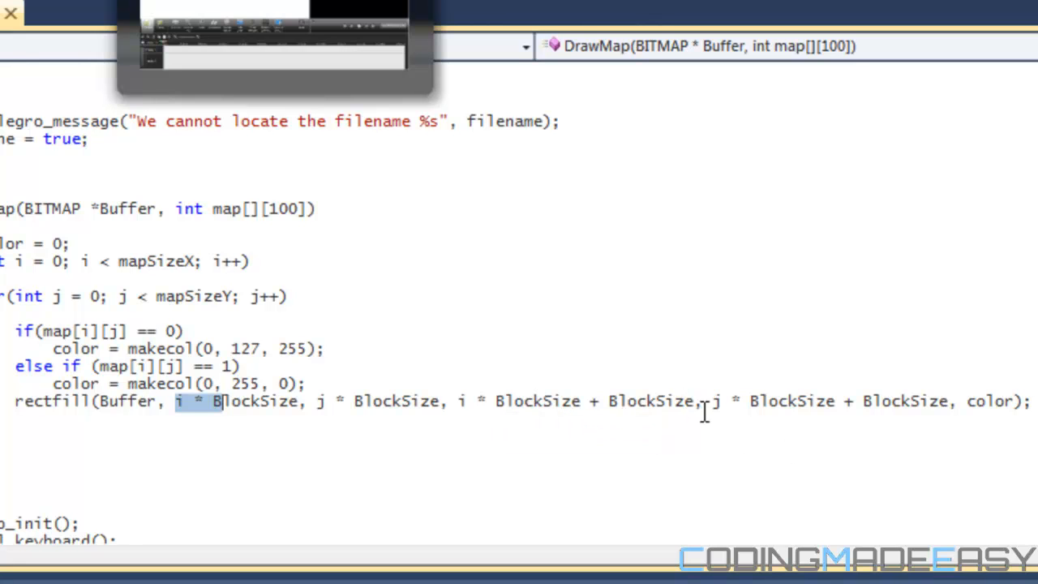
mouse_move(787, 419)
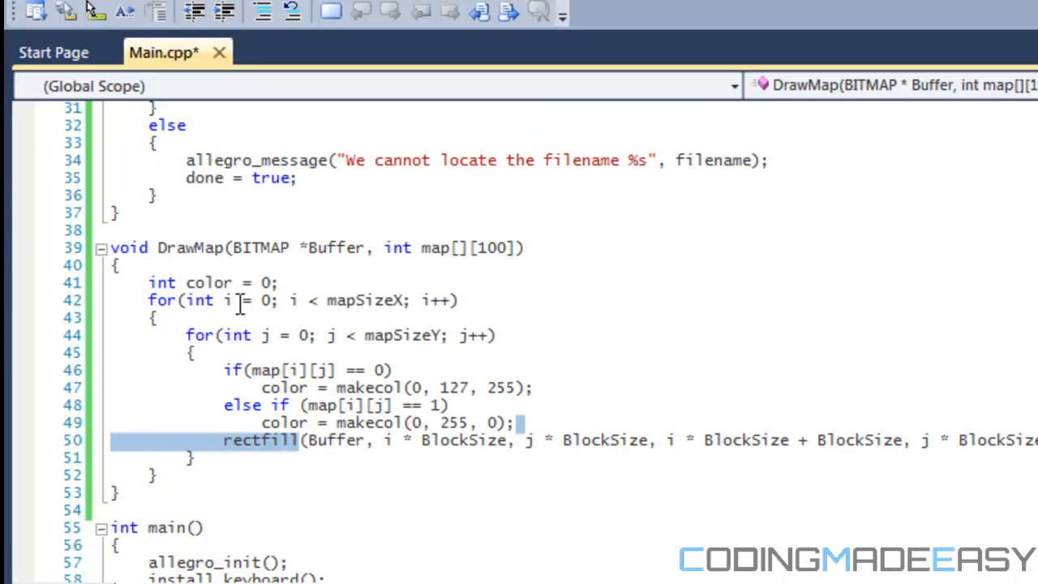
mouse_move(276, 340)
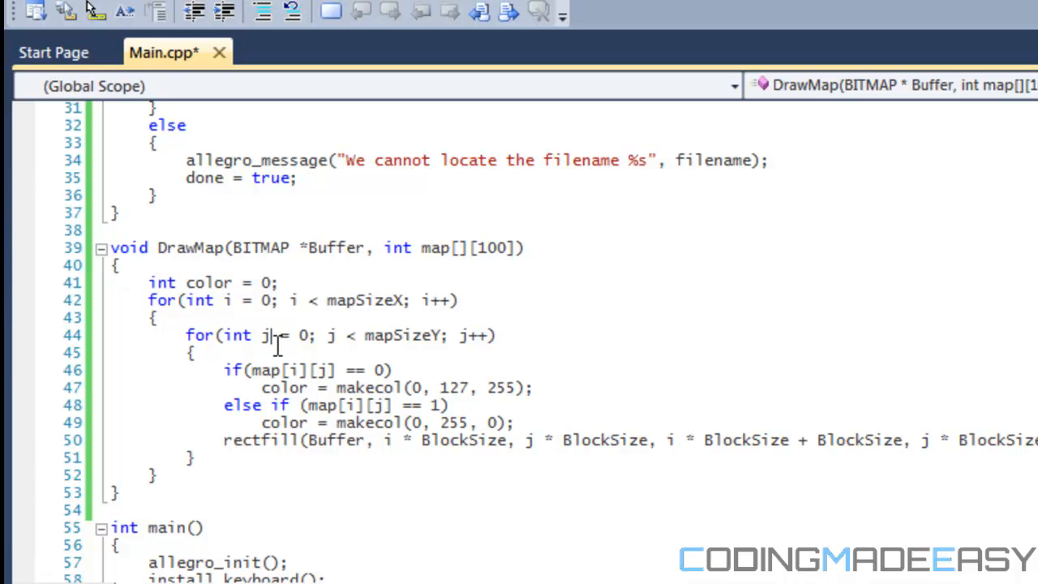
mouse_move(367, 413)
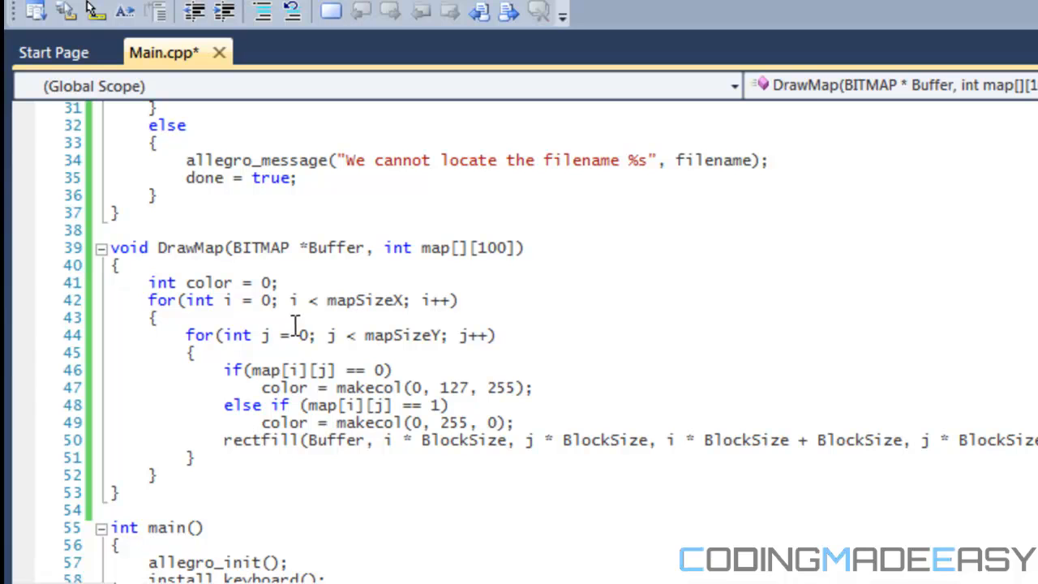
mouse_move(289, 318)
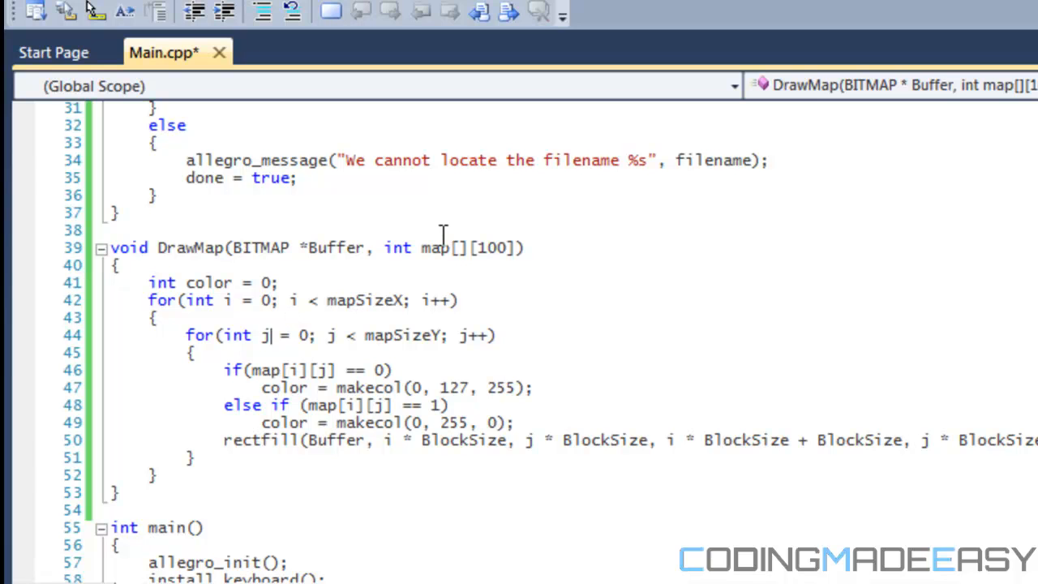
mouse_move(416, 234)
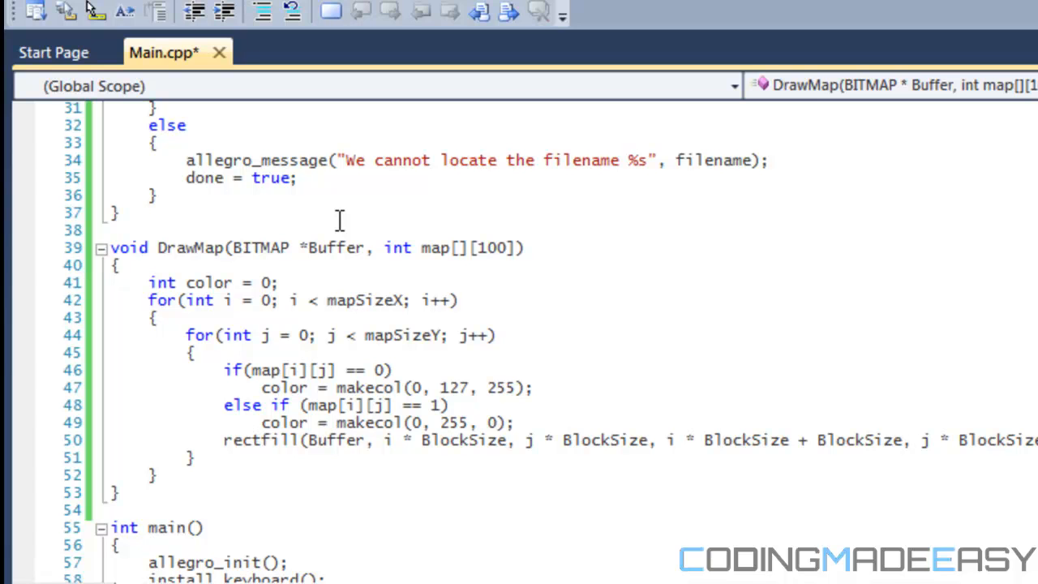
mouse_move(357, 309)
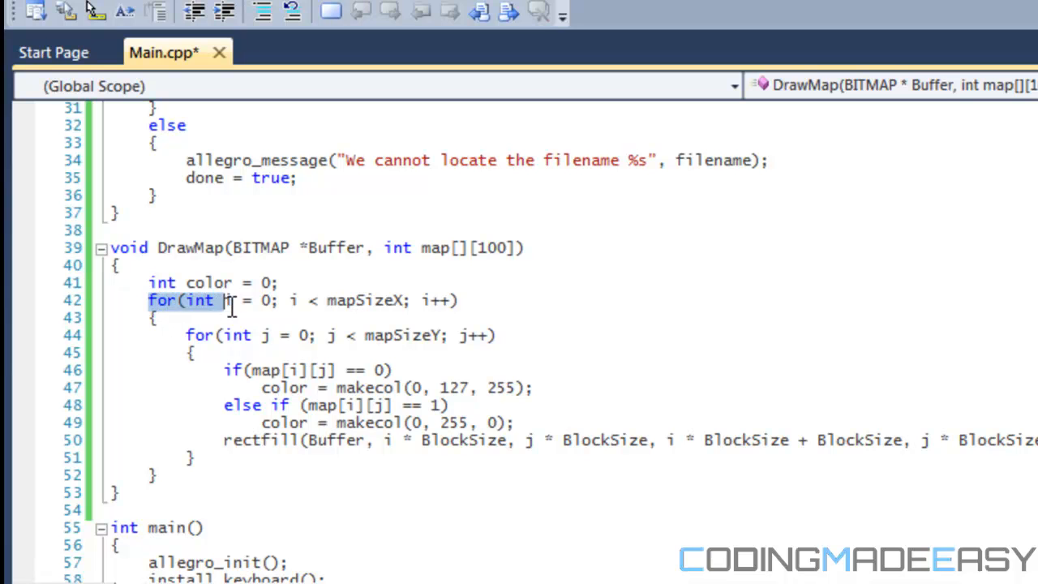
click(260, 335)
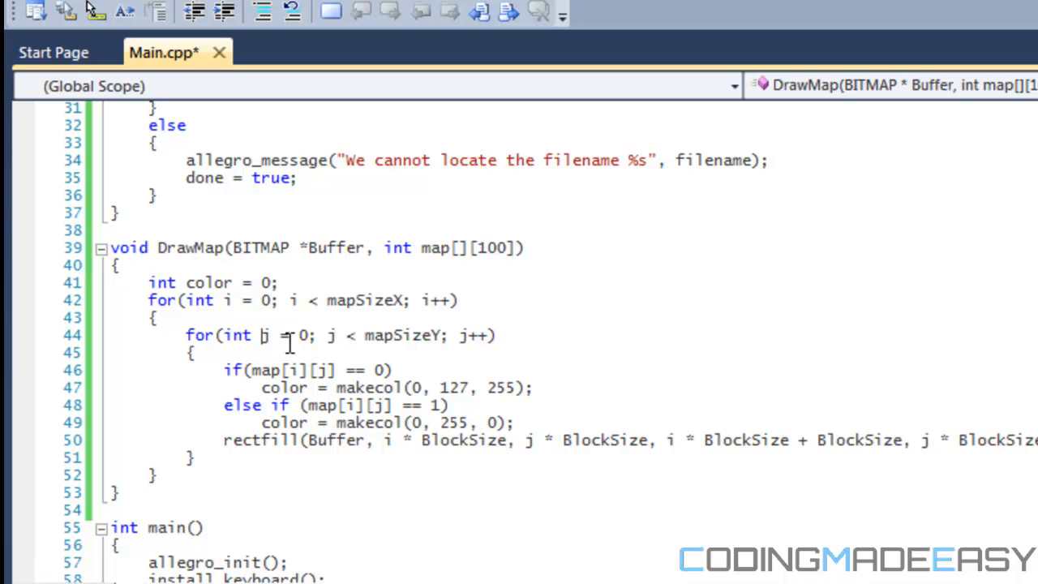
mouse_move(193, 450)
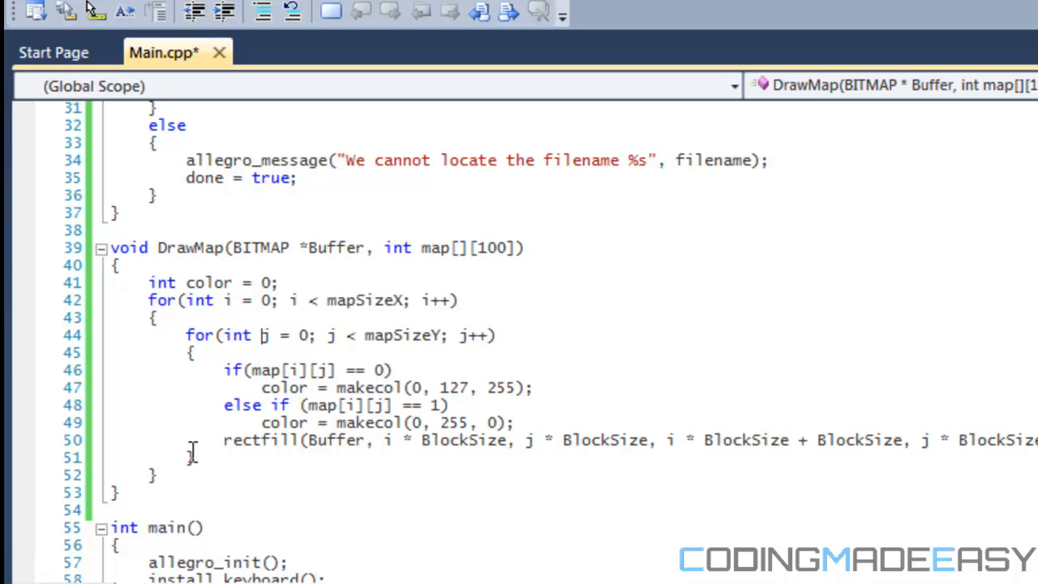
mouse_move(188, 428)
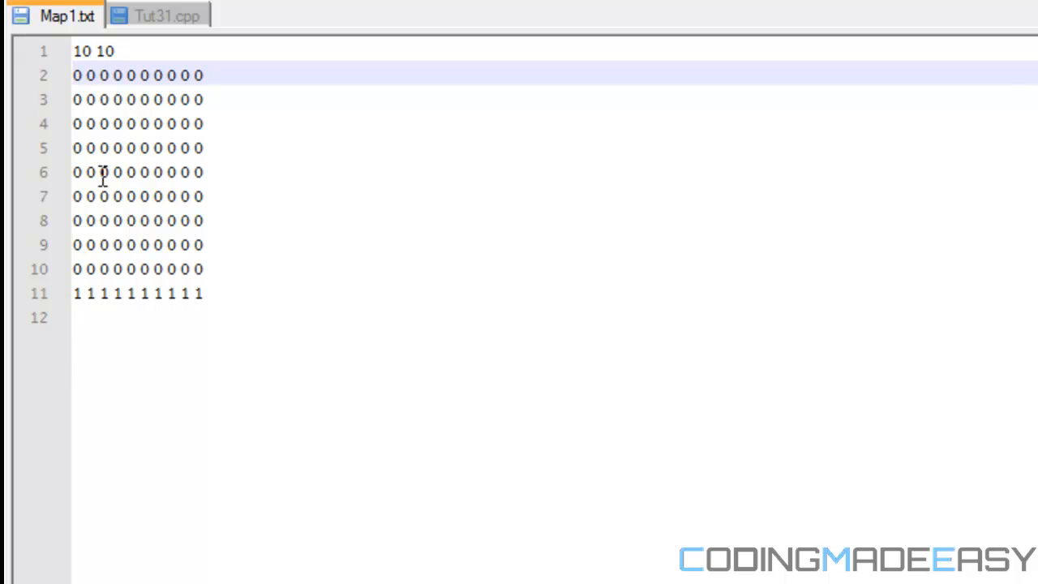
mouse_move(89, 314)
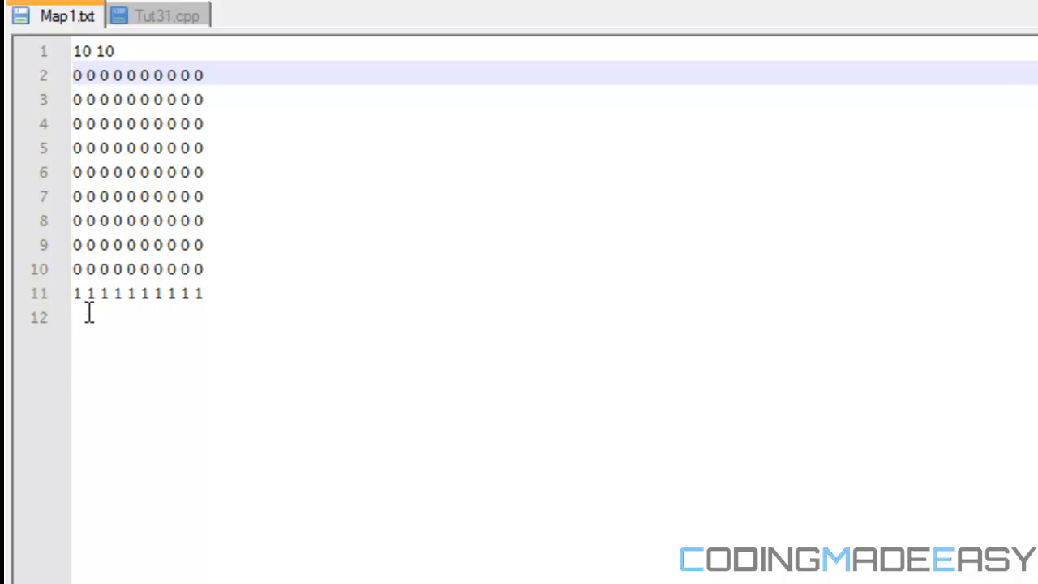
mouse_move(114, 19)
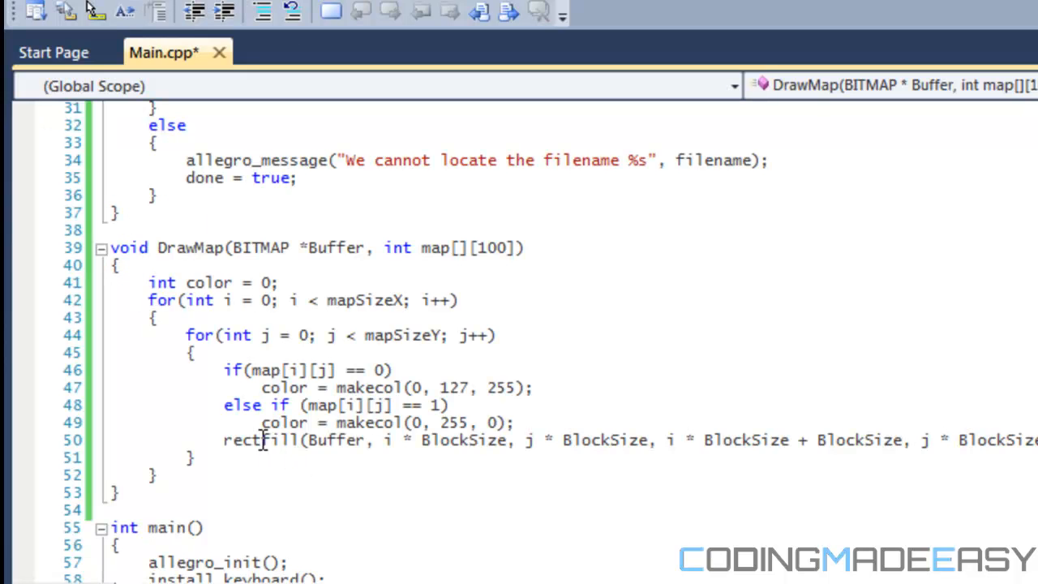
mouse_move(324, 386)
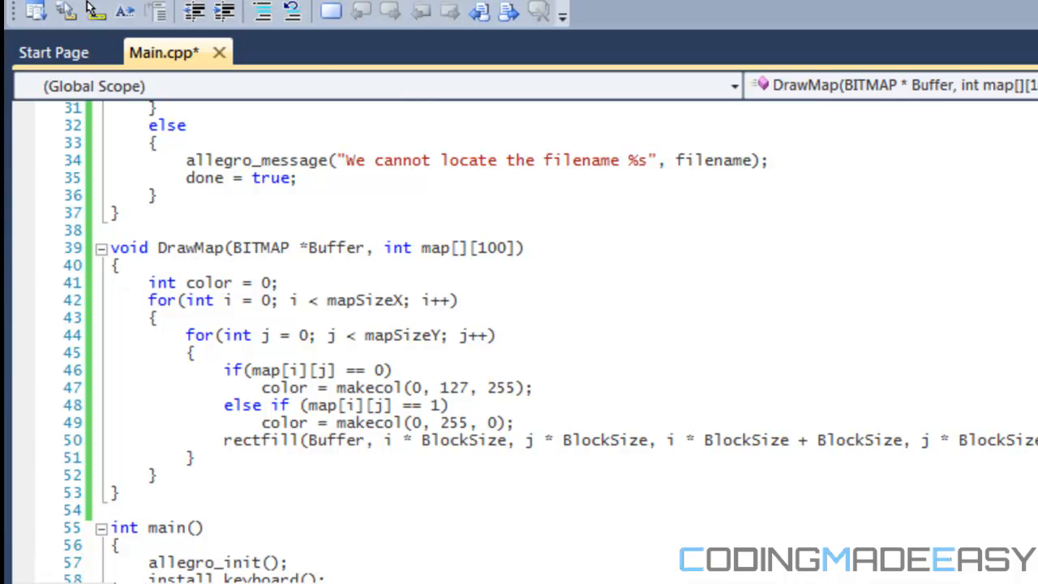
mouse_move(305, 519)
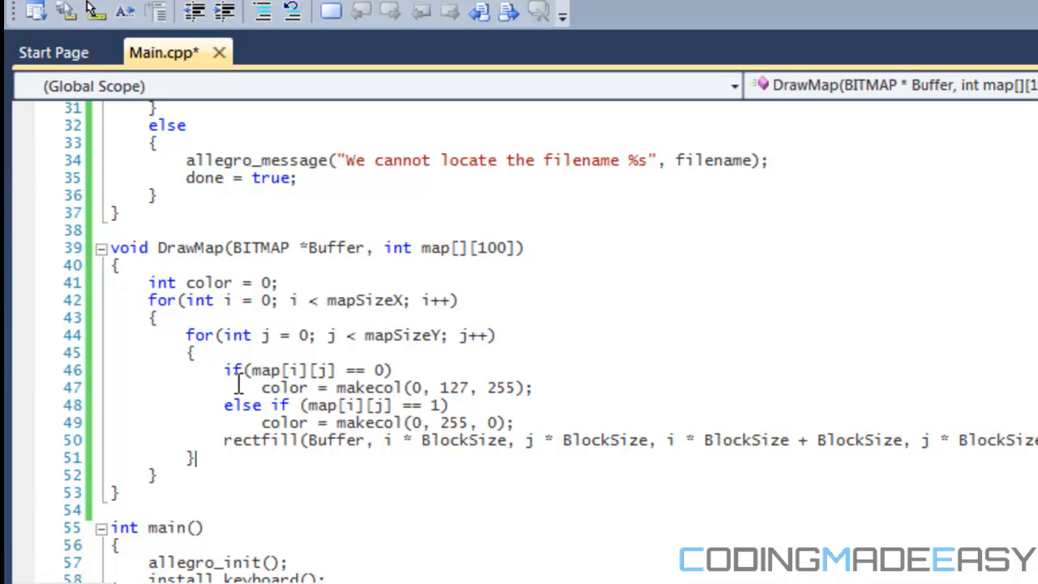
mouse_move(252, 350)
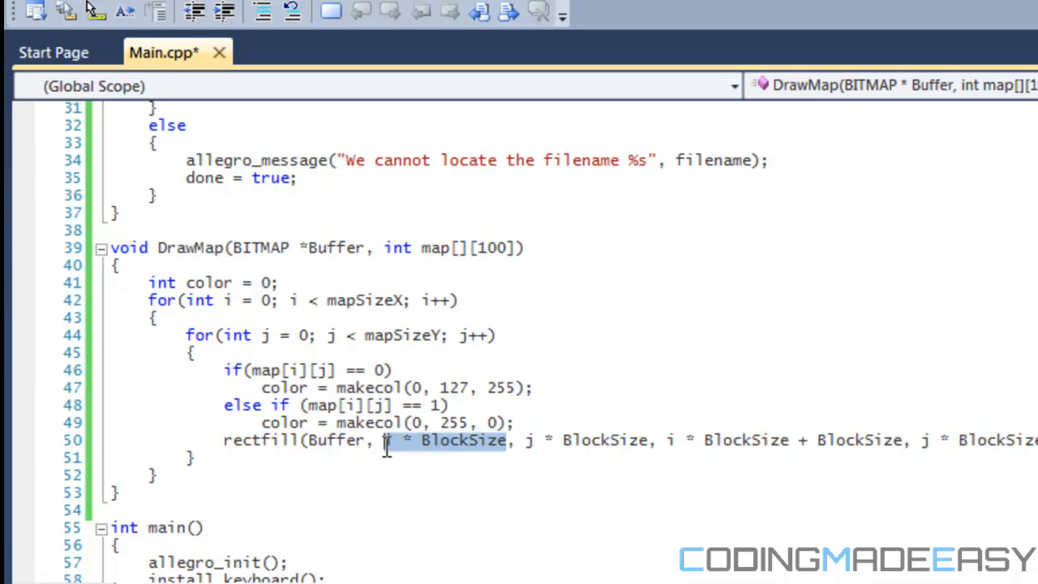
double_click(616, 441)
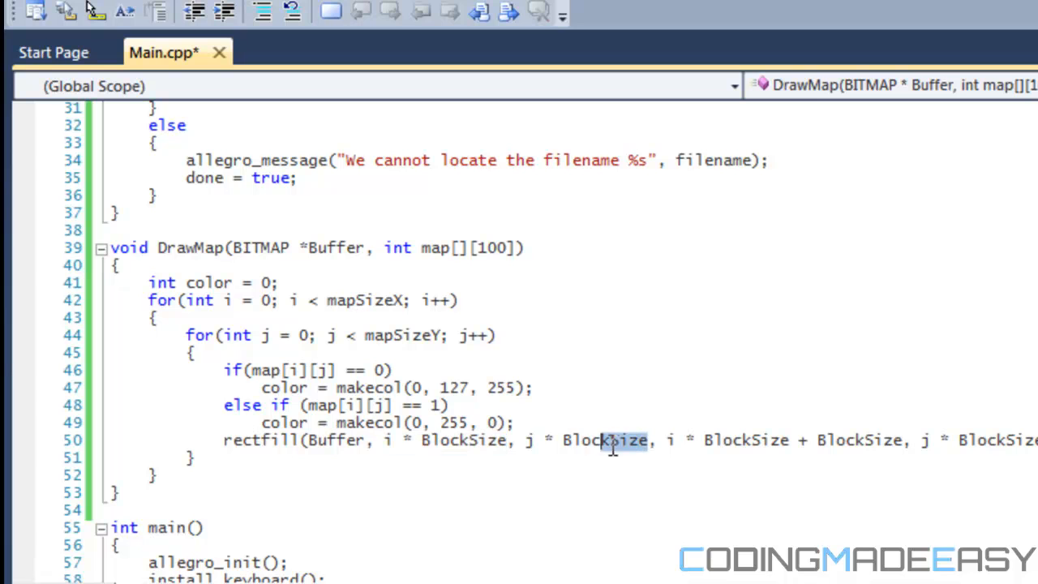
double_click(584, 439)
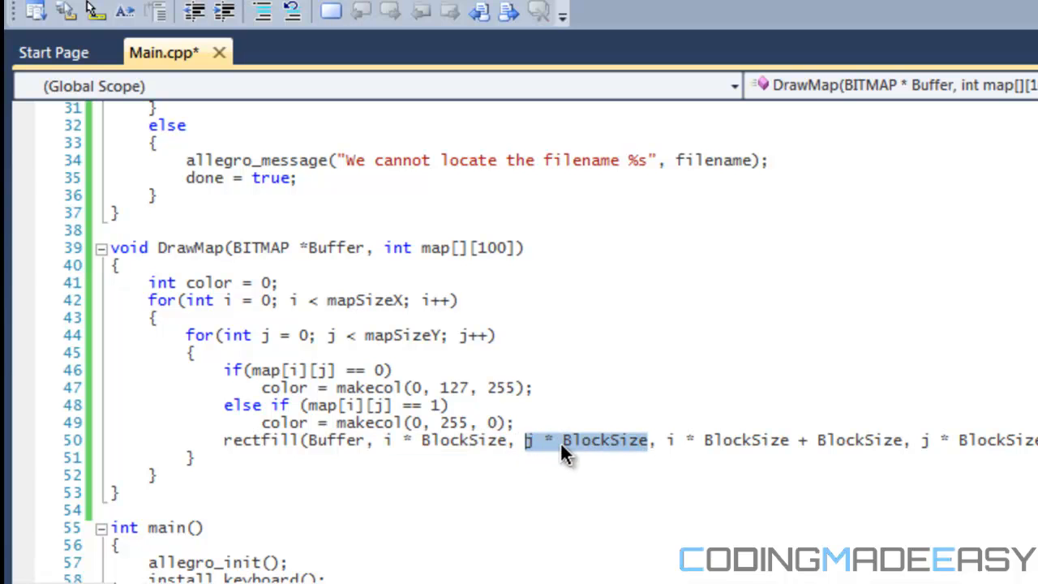
mouse_move(590, 428)
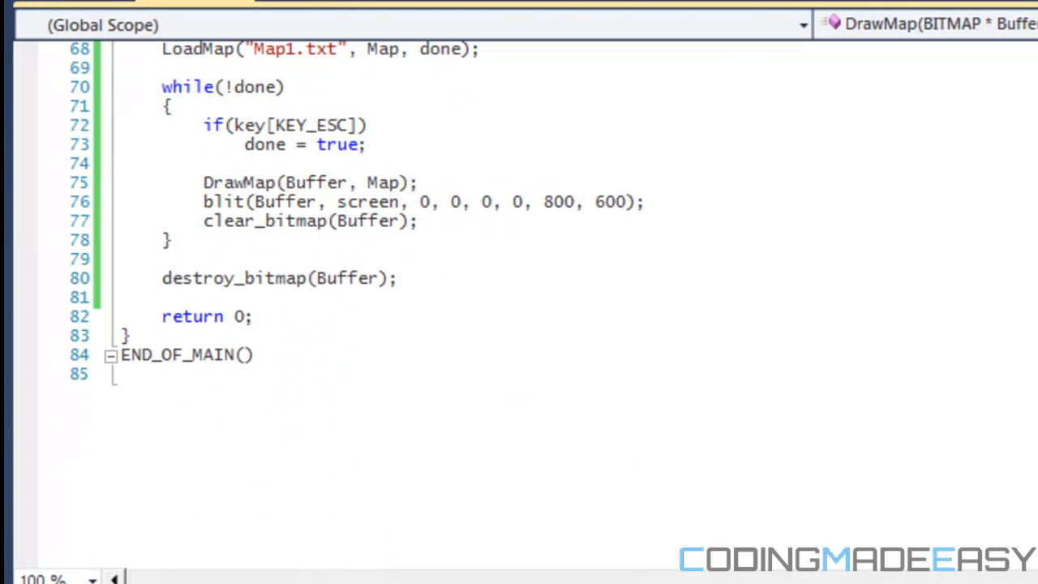
scroll(up, 3)
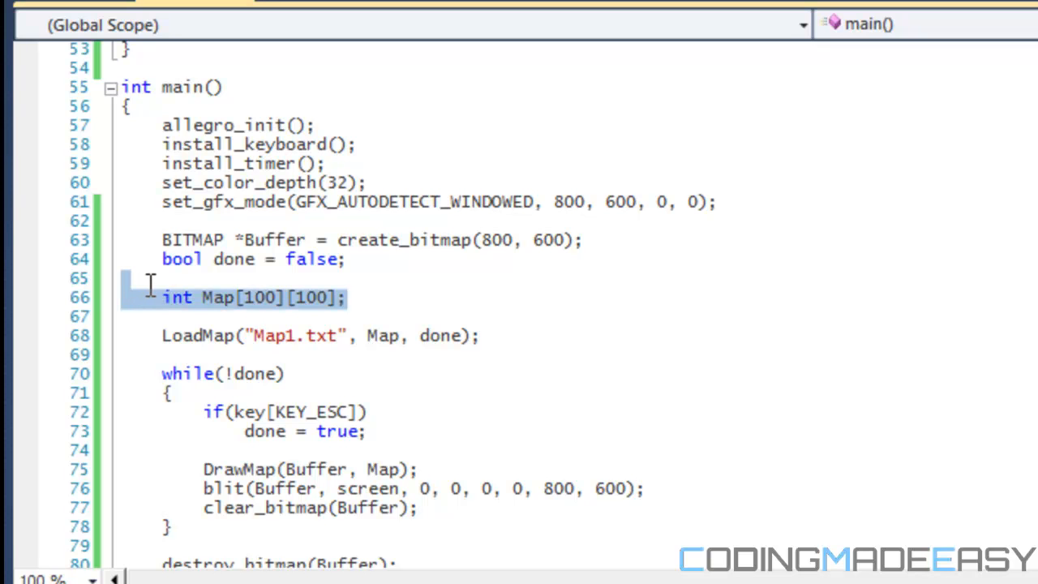
mouse_move(279, 305)
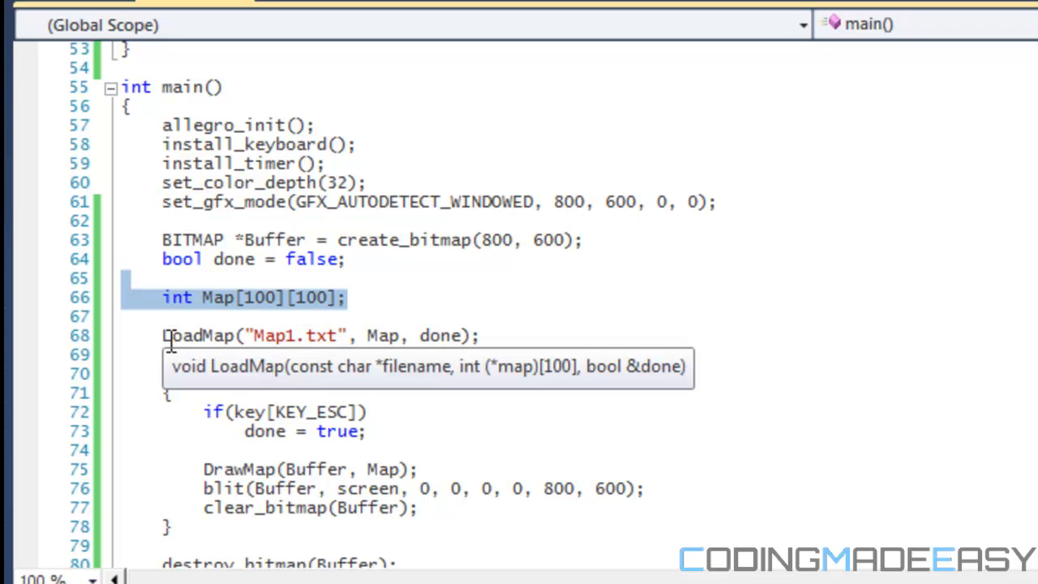
text(while(!done))
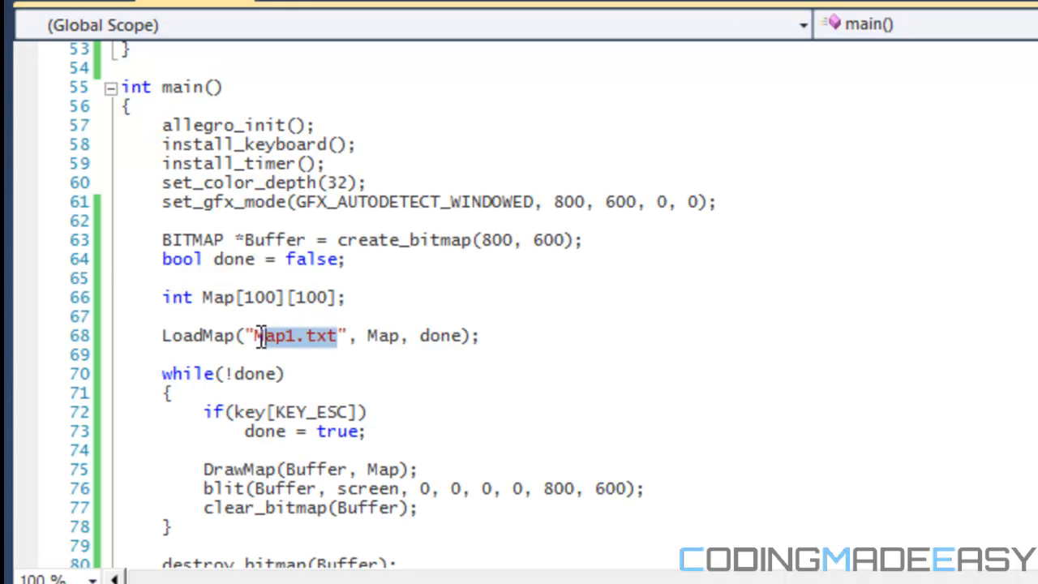
mouse_move(388, 331)
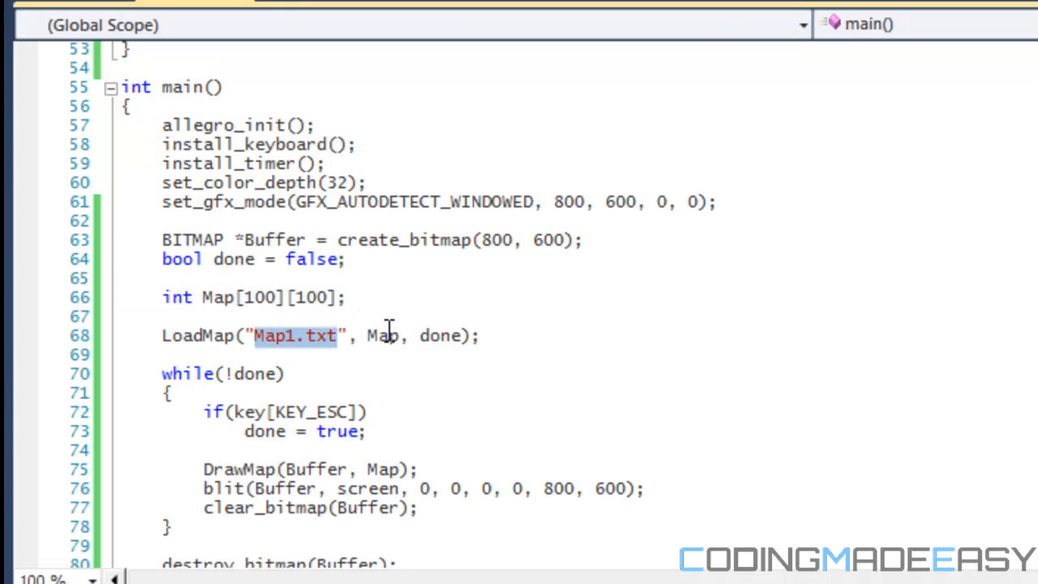
double_click(441, 336)
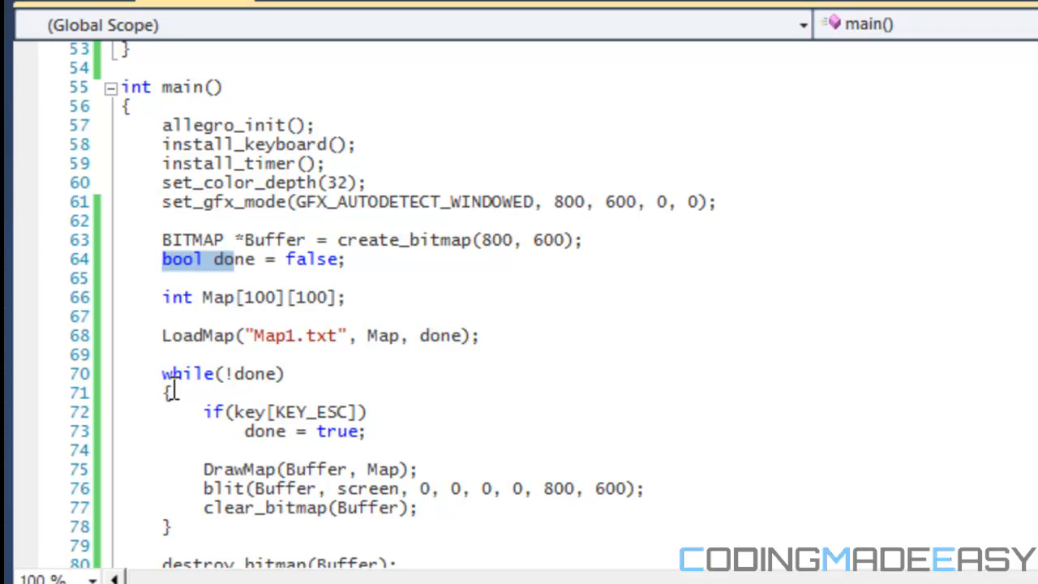
mouse_move(373, 441)
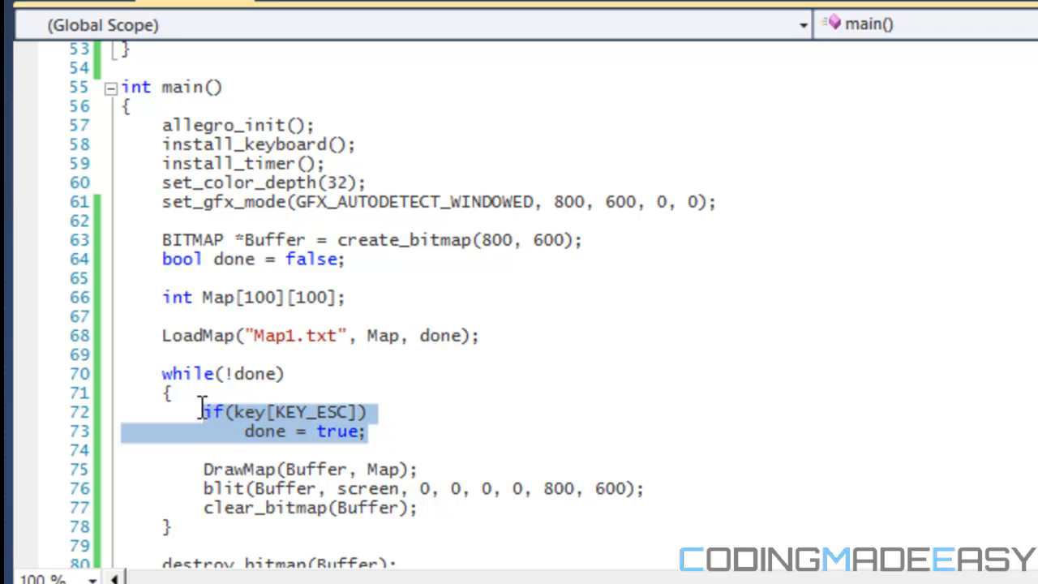
scroll(down, 3)
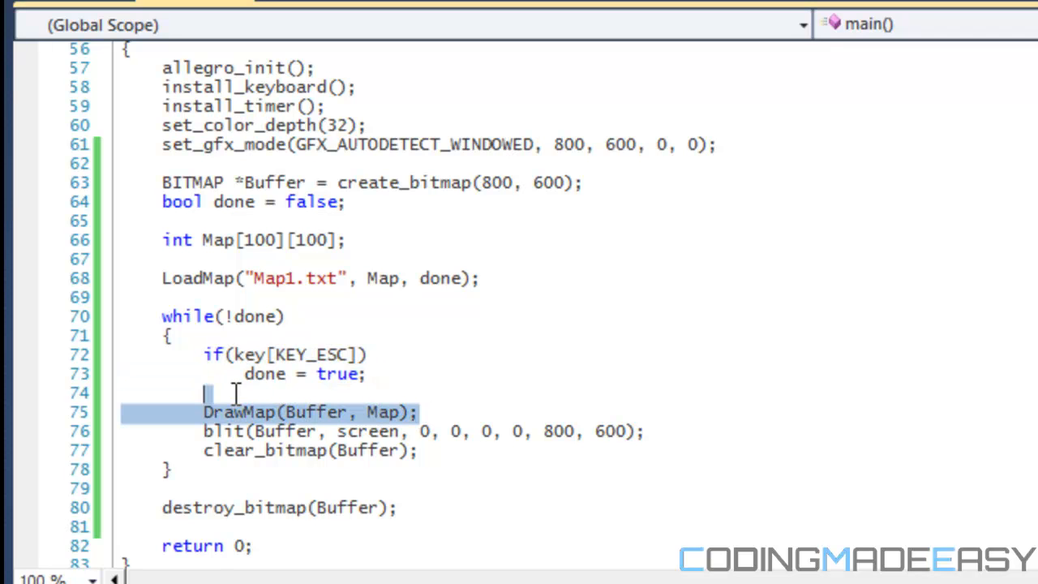
drag(204, 395, 421, 470)
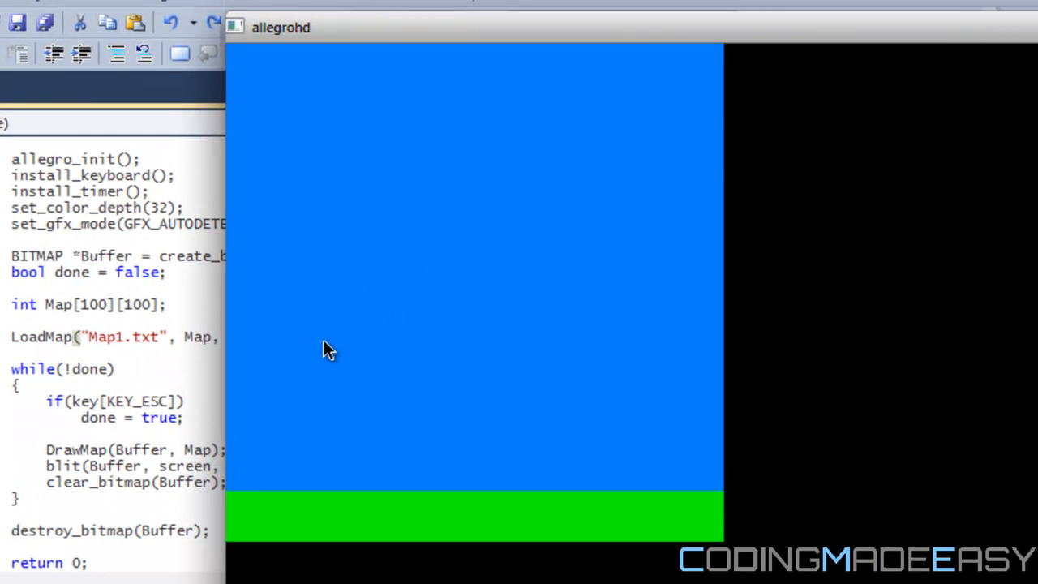
mouse_move(713, 519)
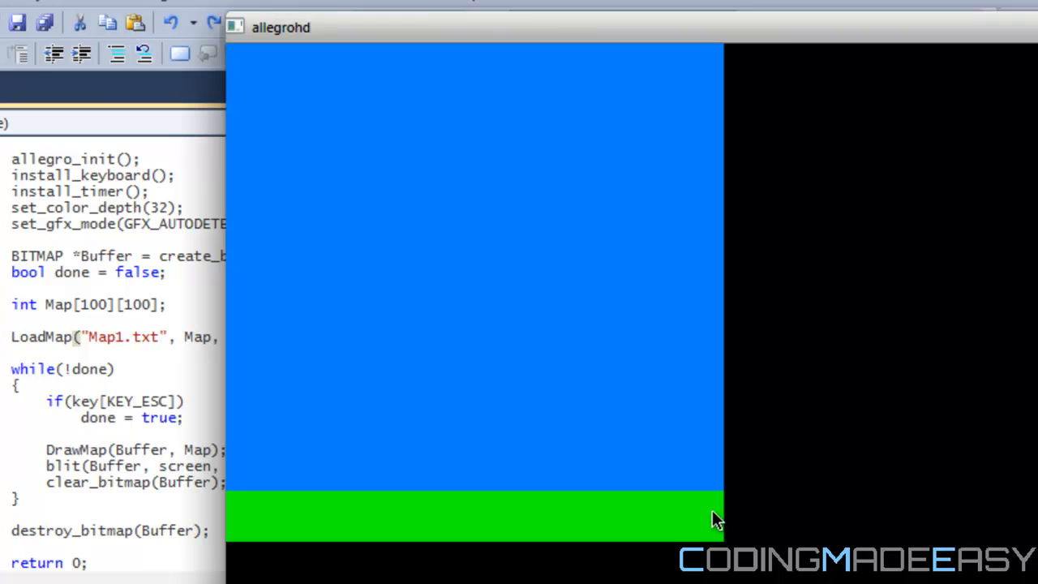
mouse_move(629, 526)
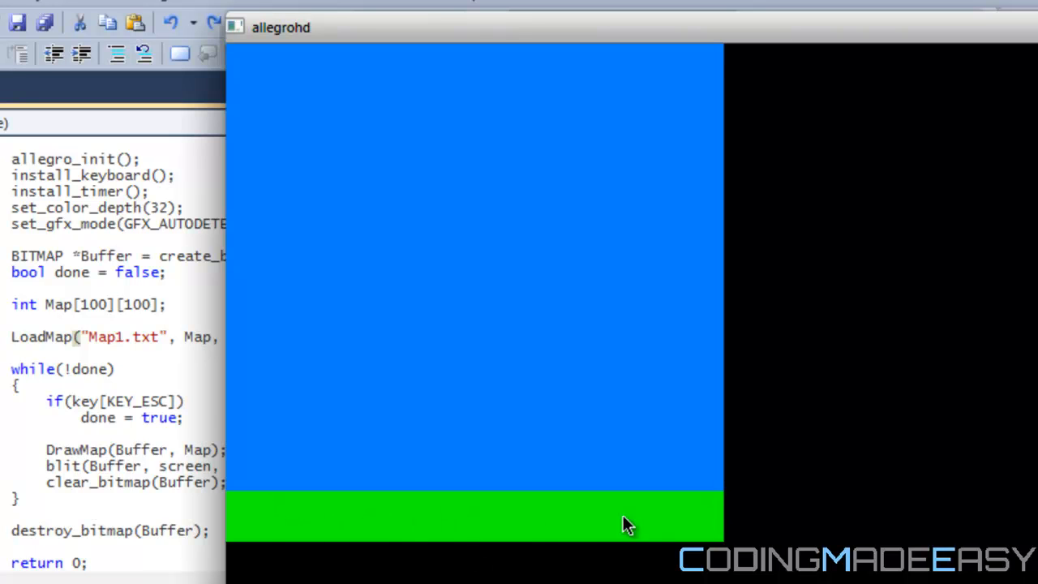
mouse_move(706, 510)
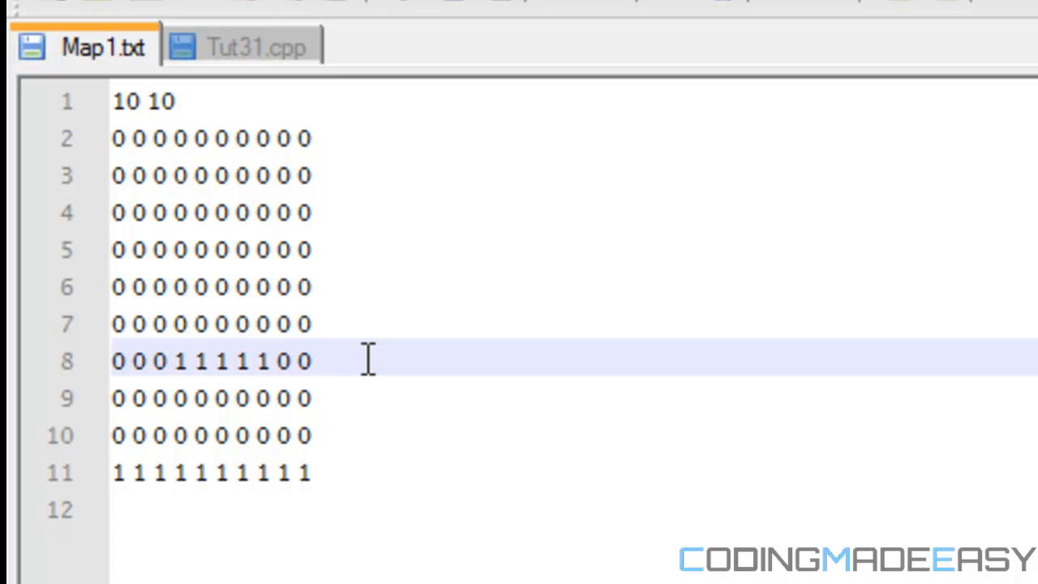
Go to the eighth row of Map1.txt to place the five 1s of the floating platform
click(276, 360)
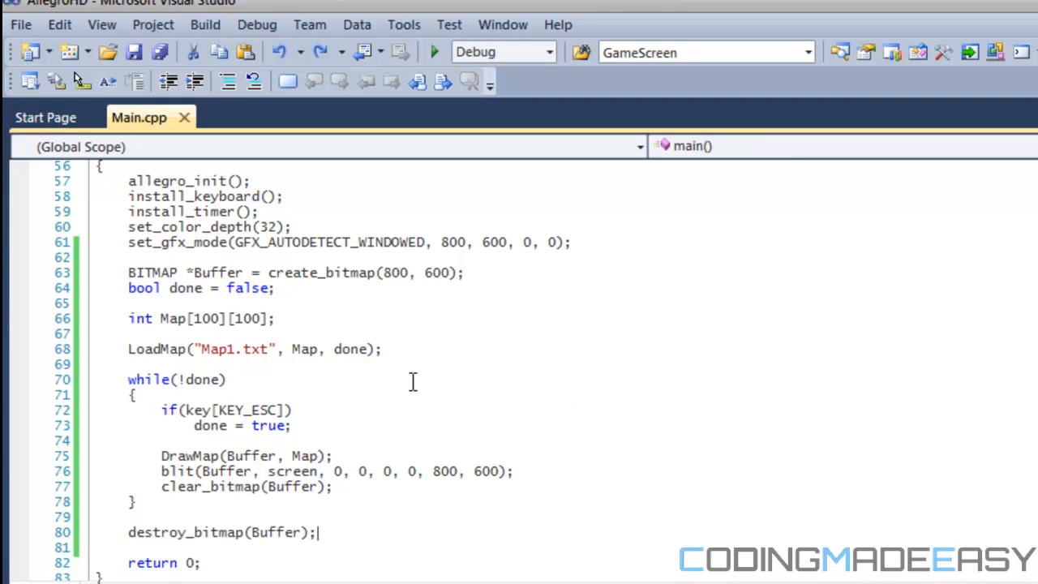
mouse_move(250, 201)
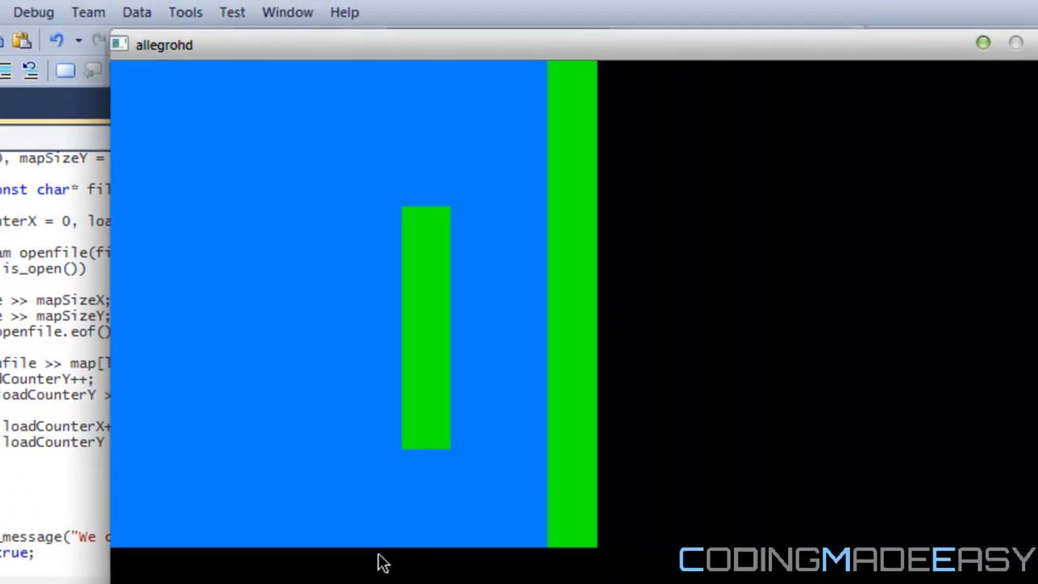
mouse_move(323, 363)
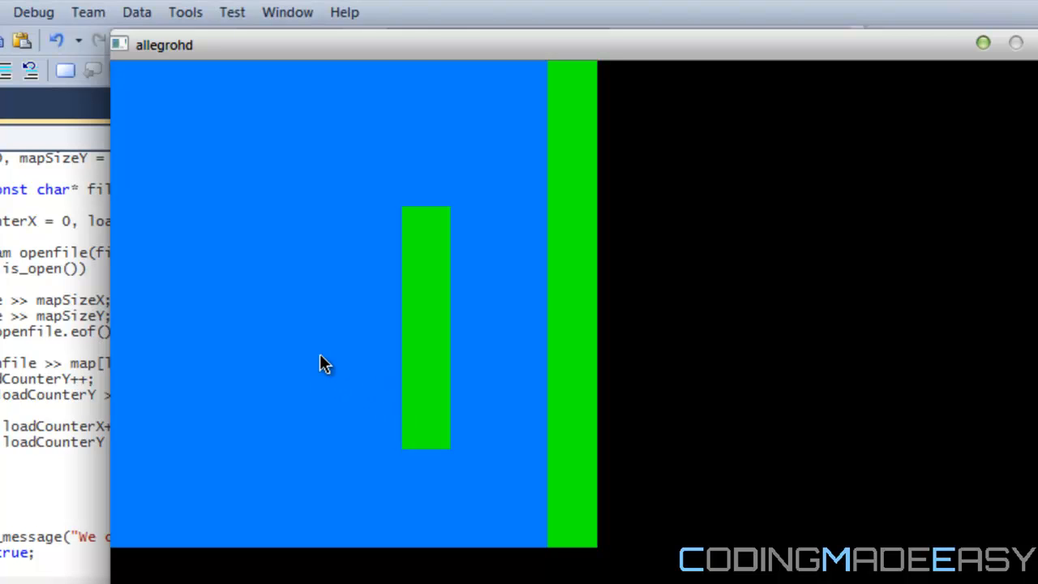
mouse_move(419, 396)
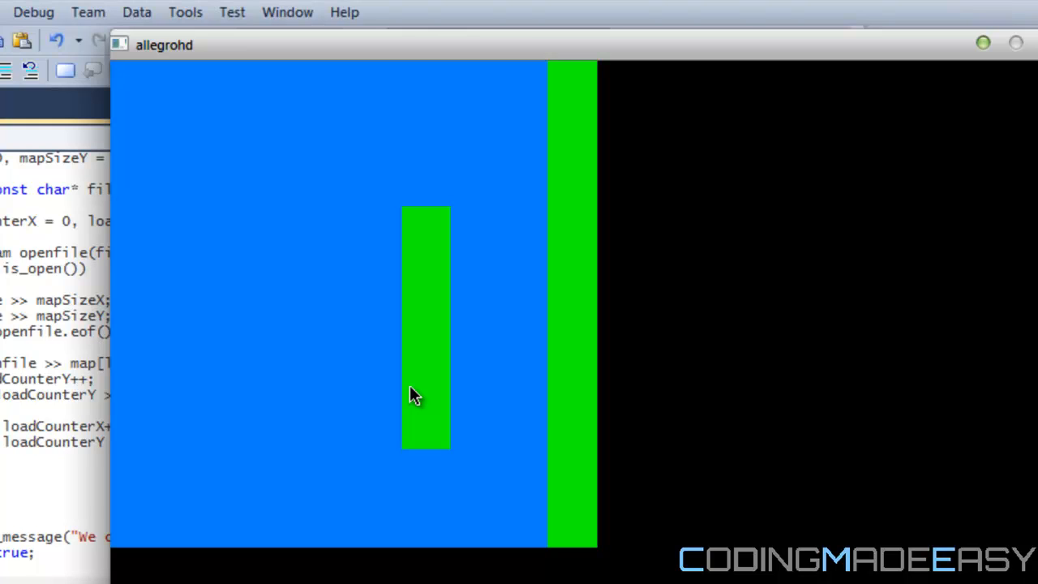
mouse_move(590, 373)
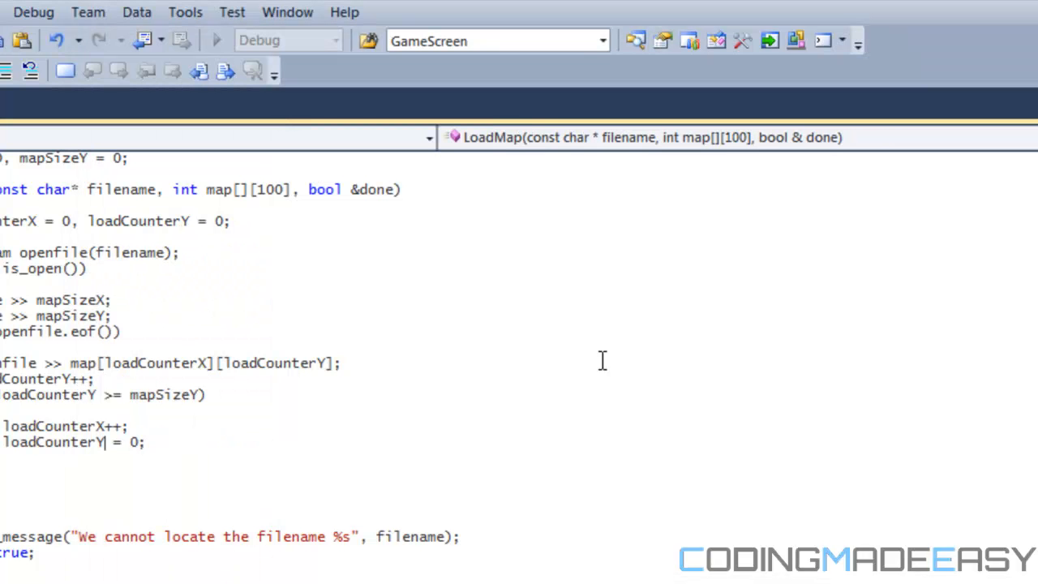
Scroll down to DrawMap to swap map[i][j] for map[j][i] in both if conditions
scroll(down, 3)
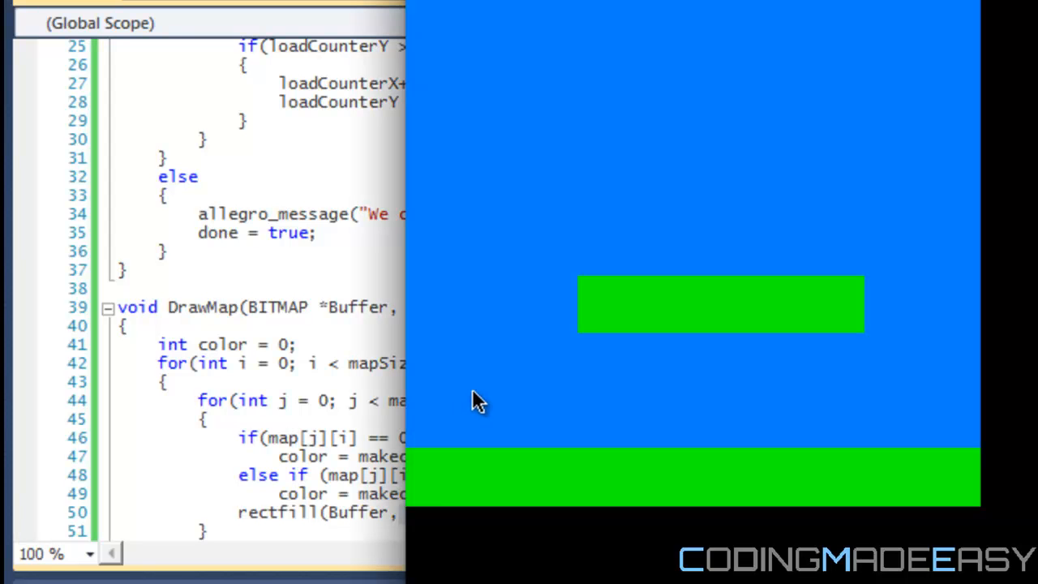
mouse_move(724, 409)
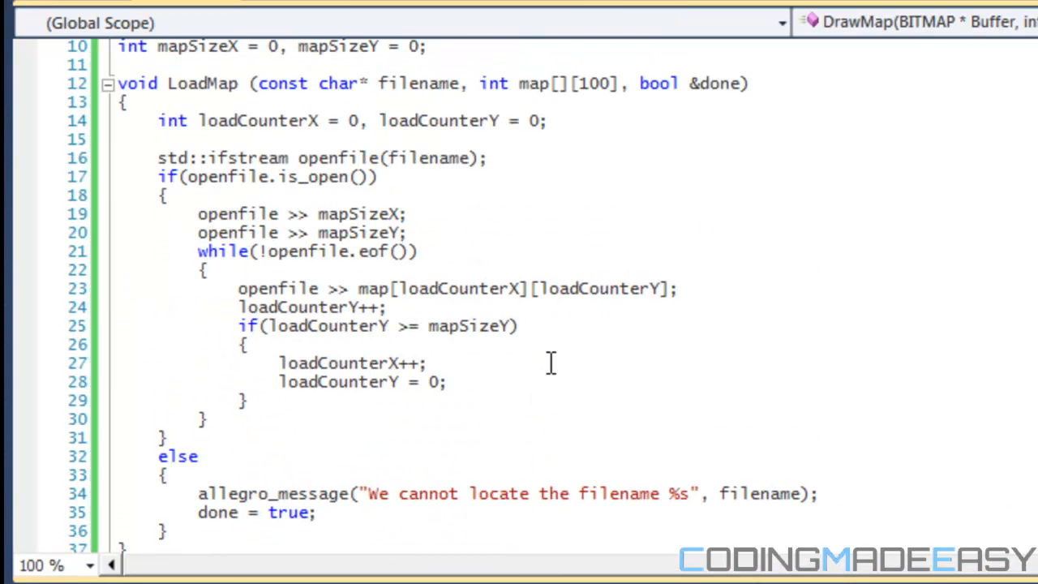
scroll(down, 3)
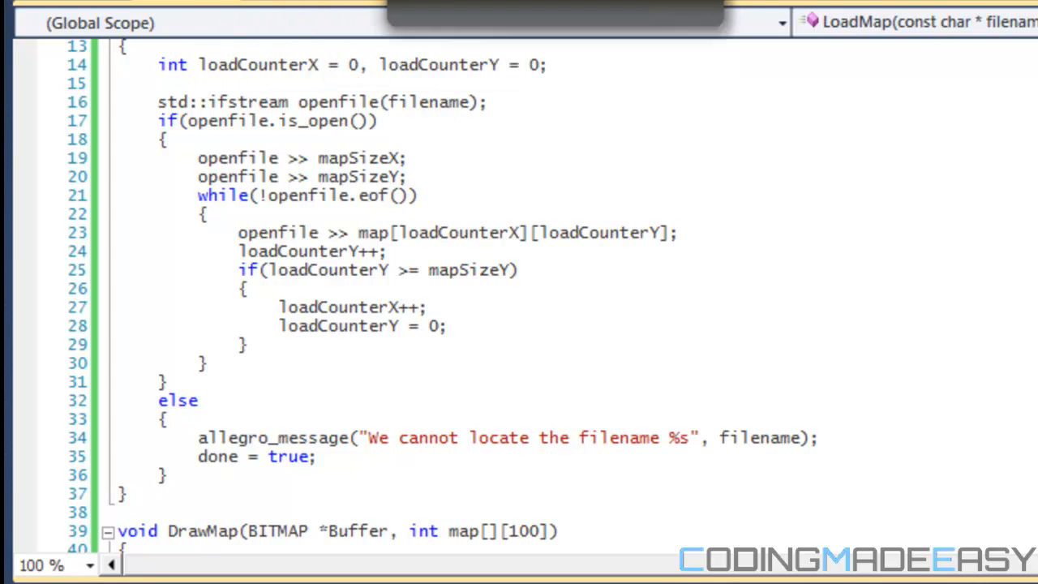
click(208, 364)
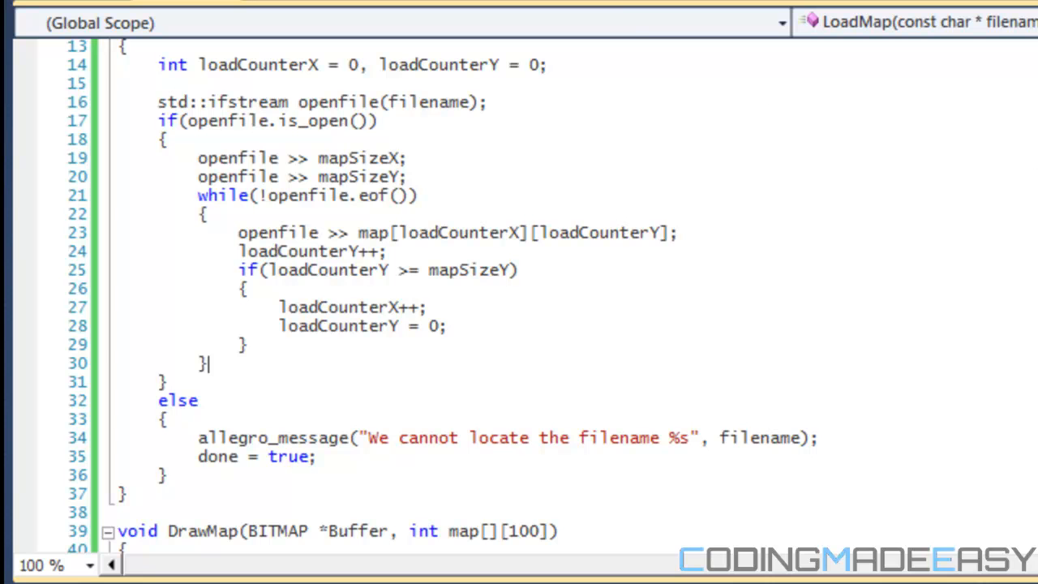
scroll(down, 3)
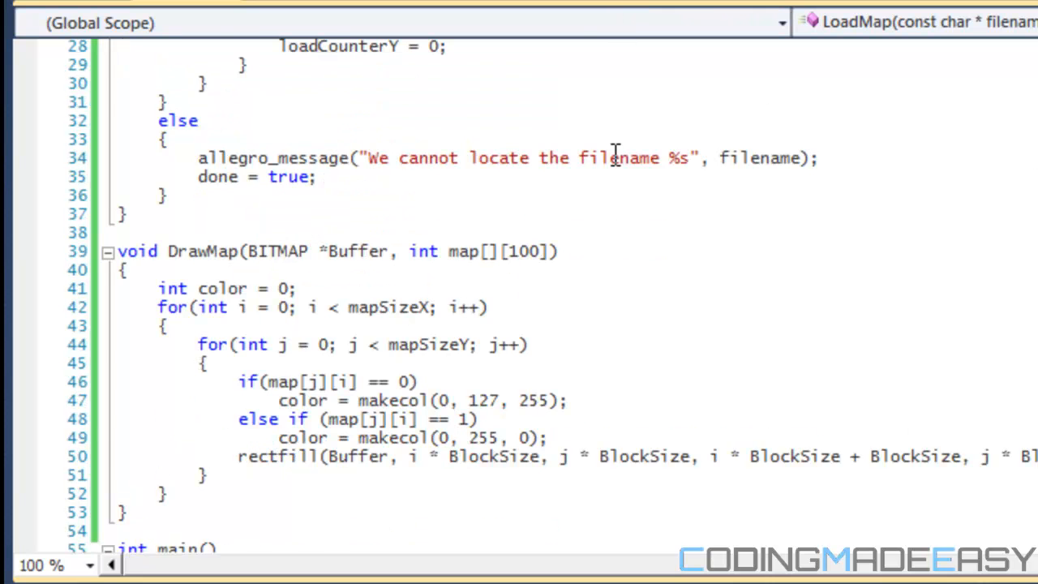
scroll(down, 3)
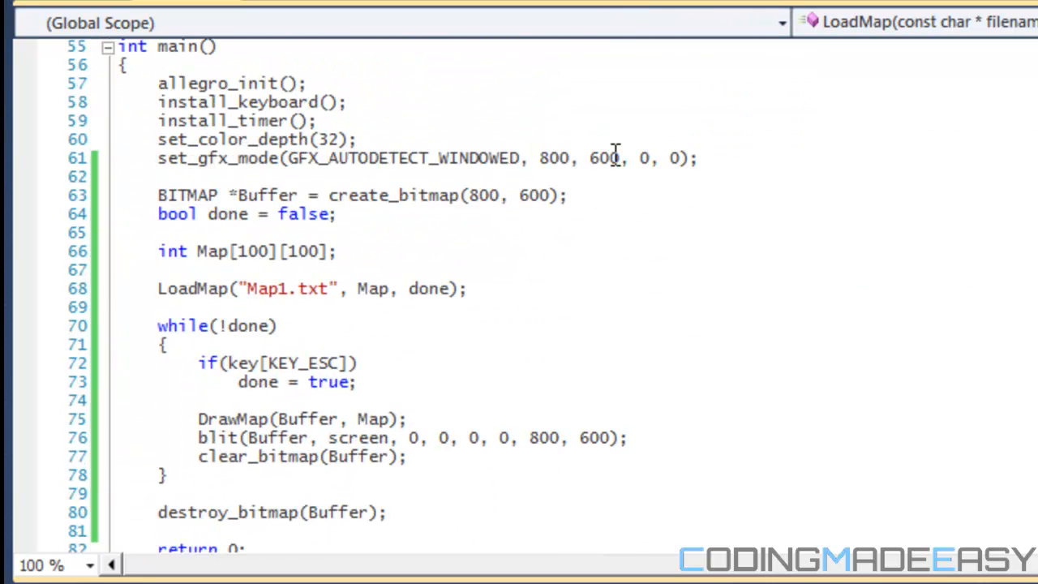